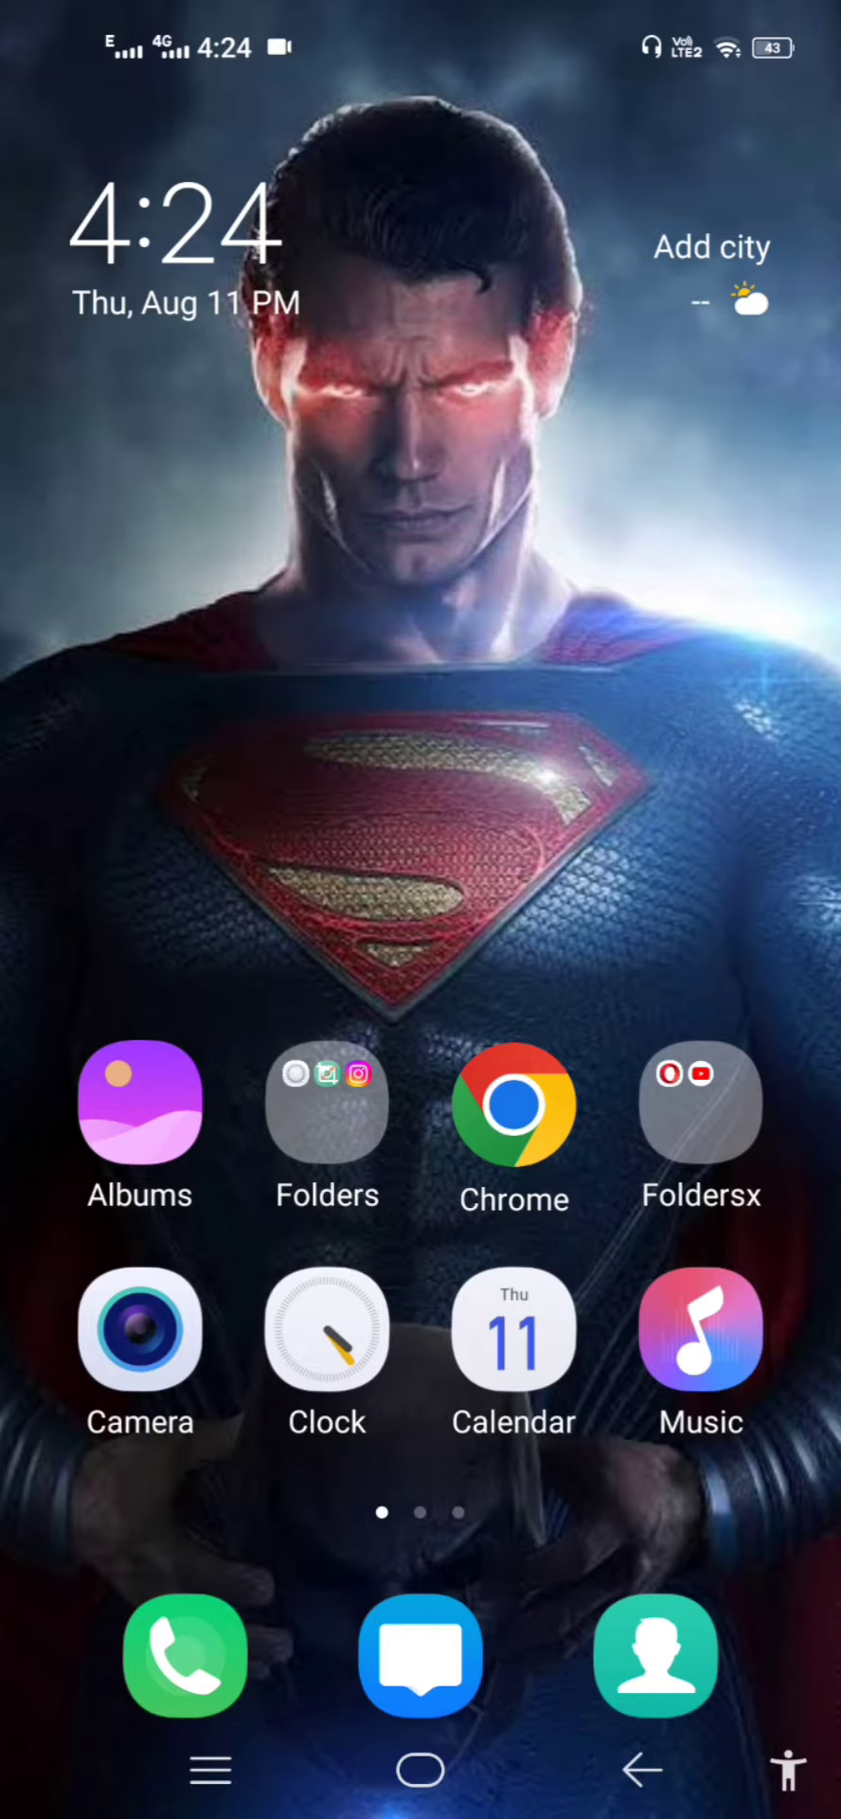
# - Open Instagram from the Folders folder and view the change-profile-photo options
pyautogui.click(327, 1099)
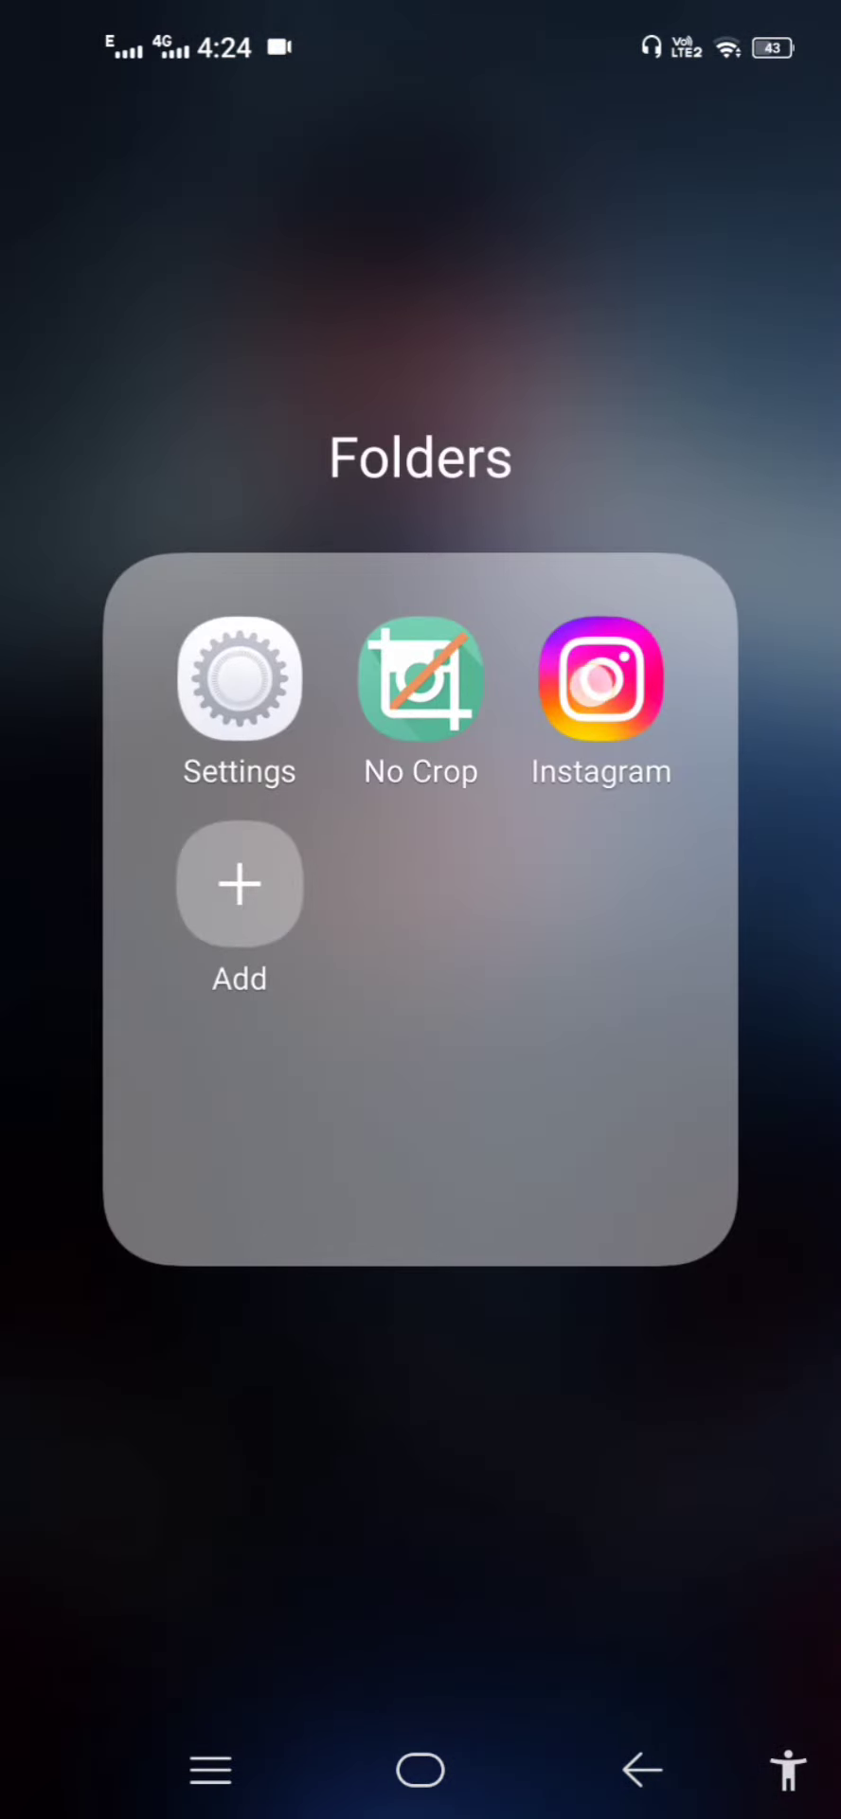
pyautogui.click(601, 681)
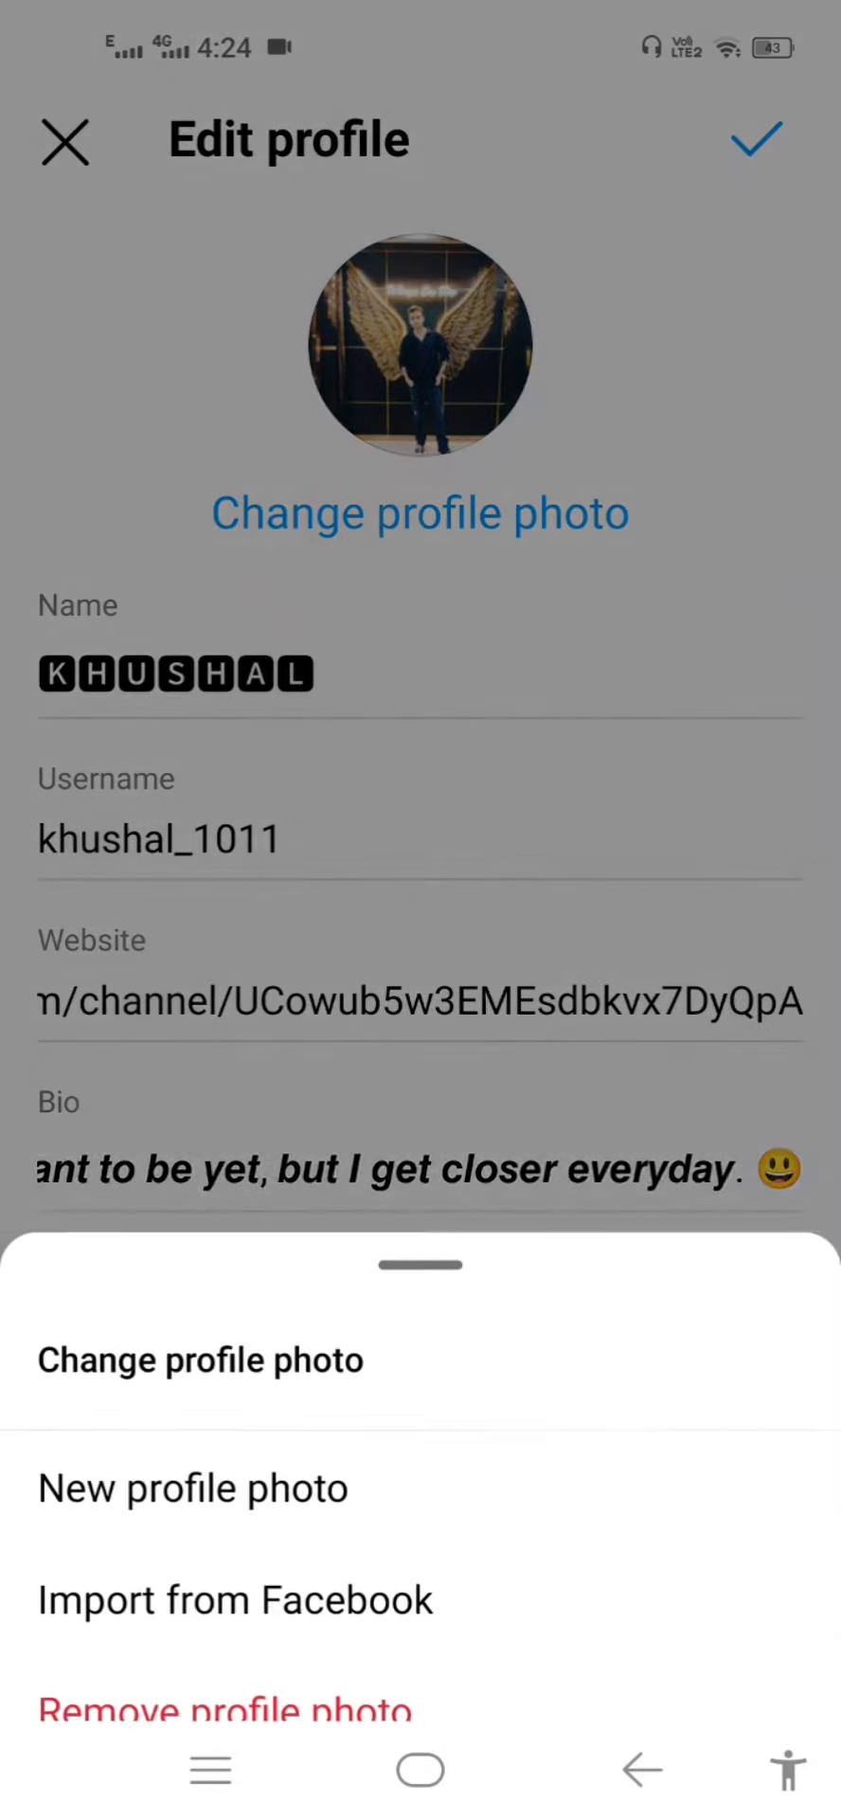
pyautogui.click(192, 1487)
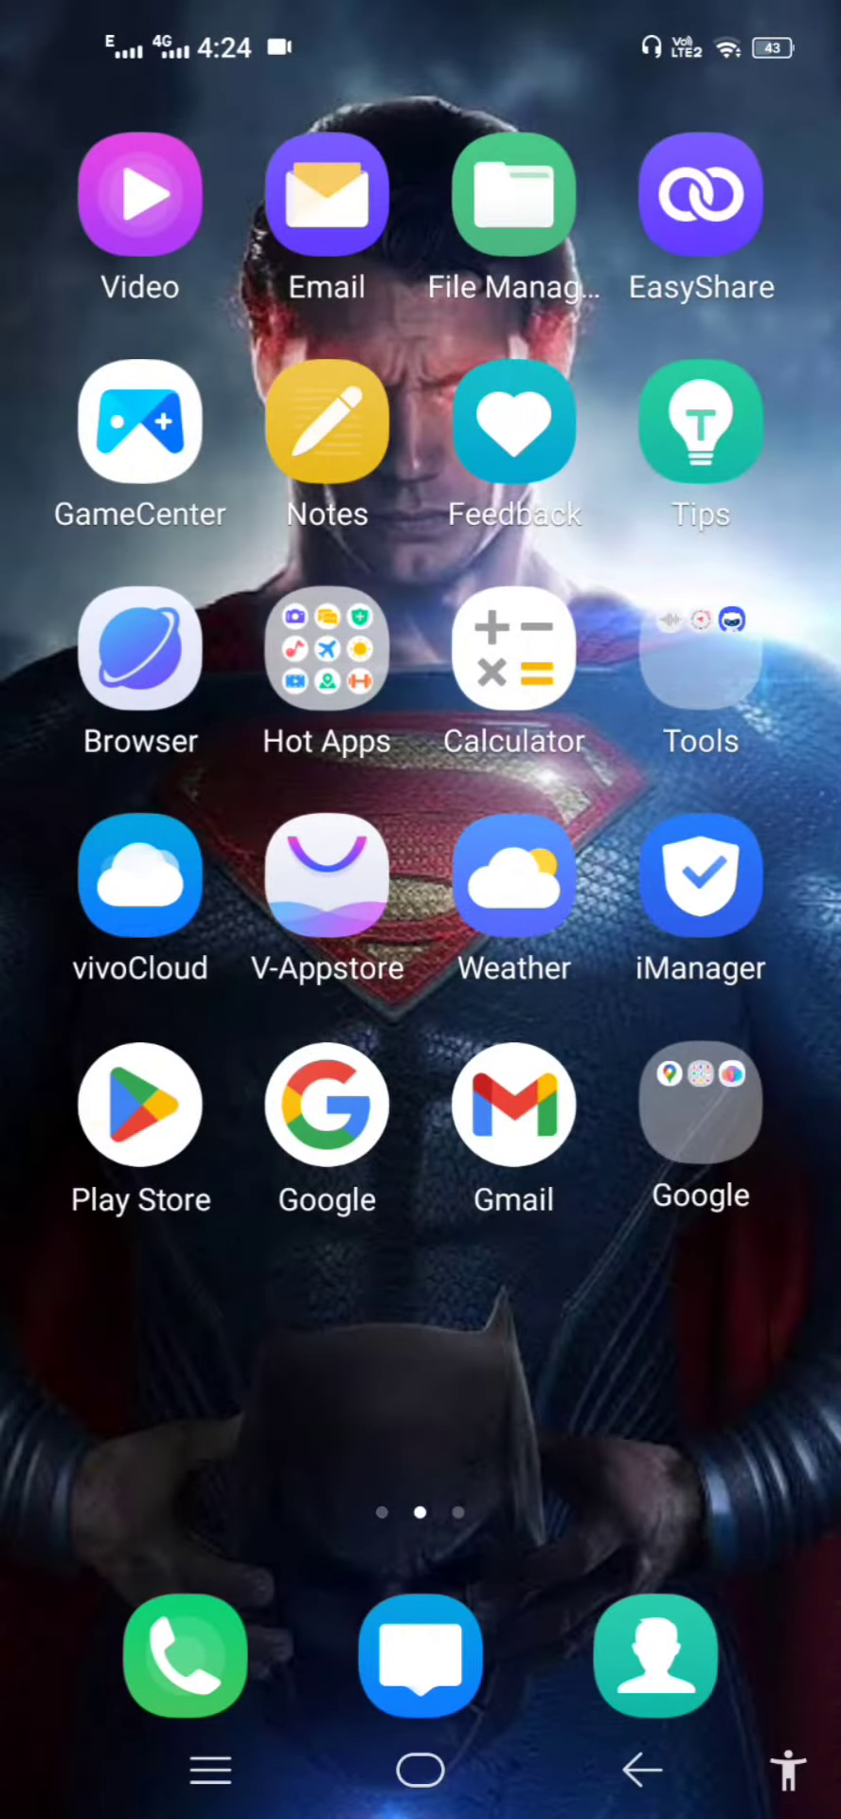
pyautogui.click(139, 1100)
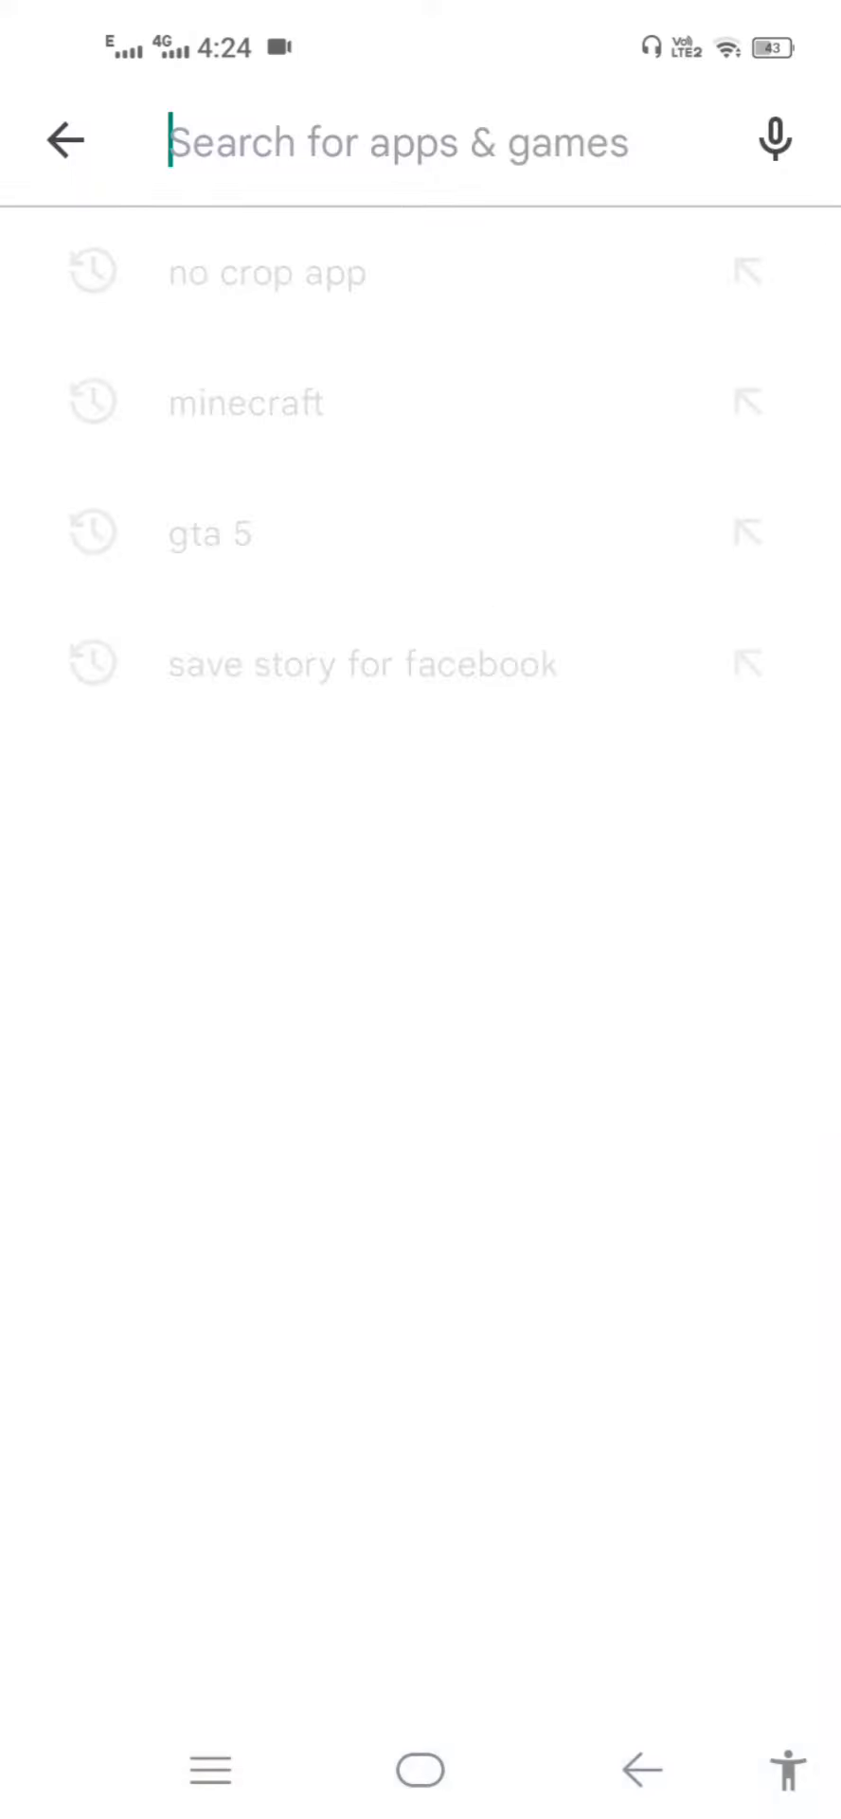
pyautogui.click(267, 273)
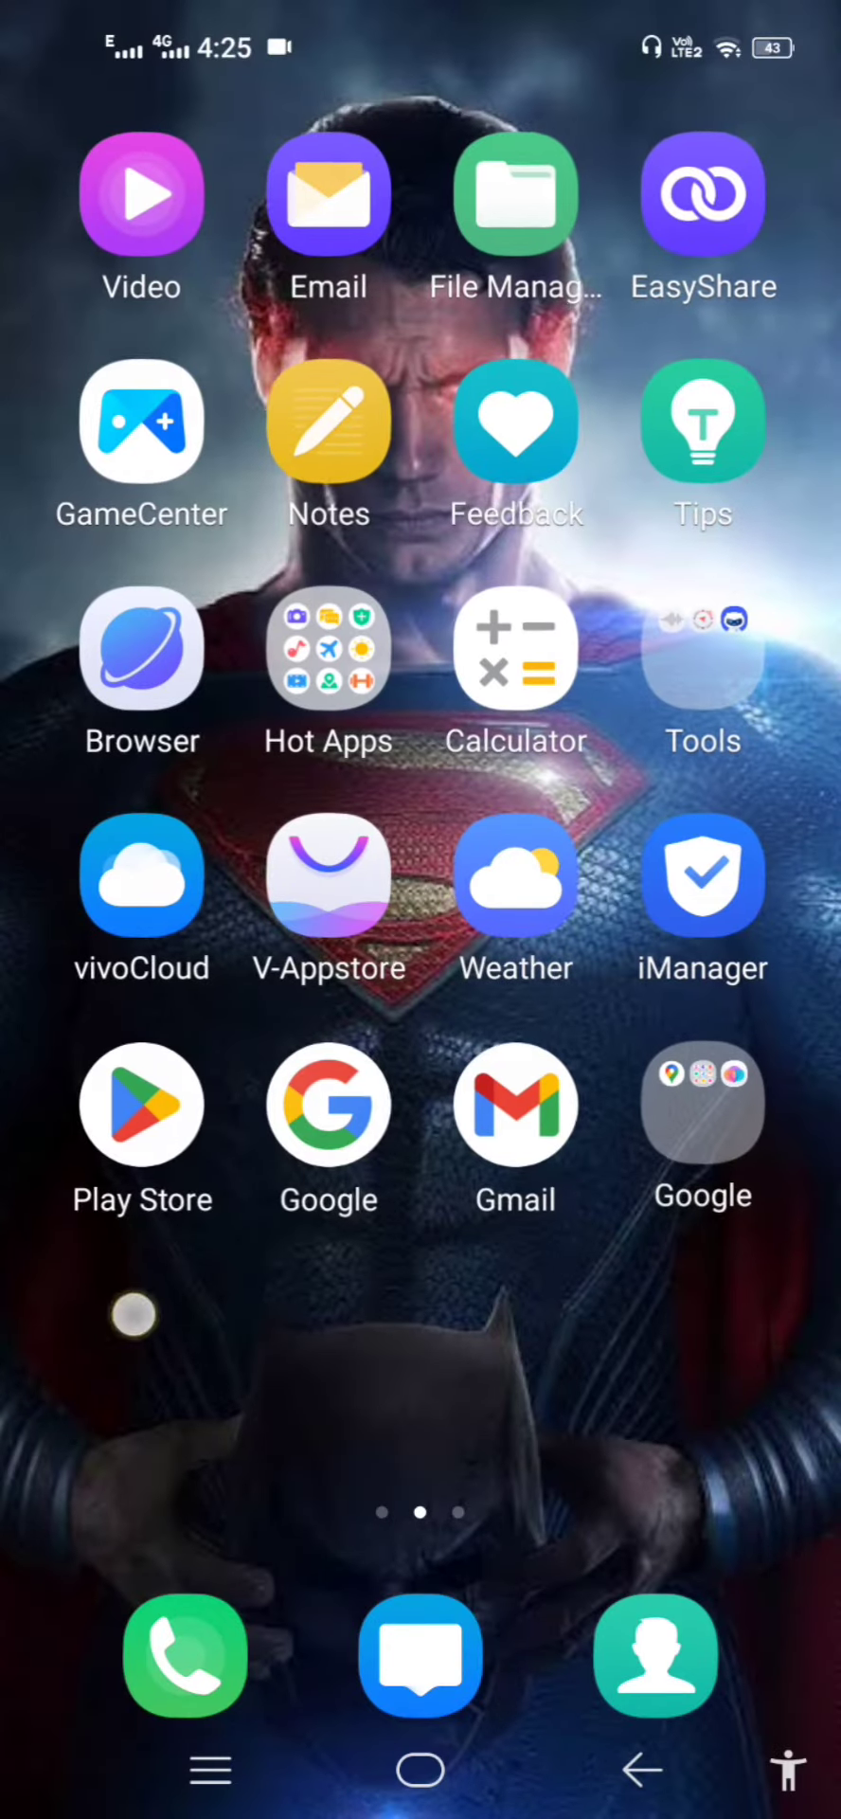
# - Launch No Crop from Folders and load the cartoon boy picture from Download
pyautogui.click(702, 647)
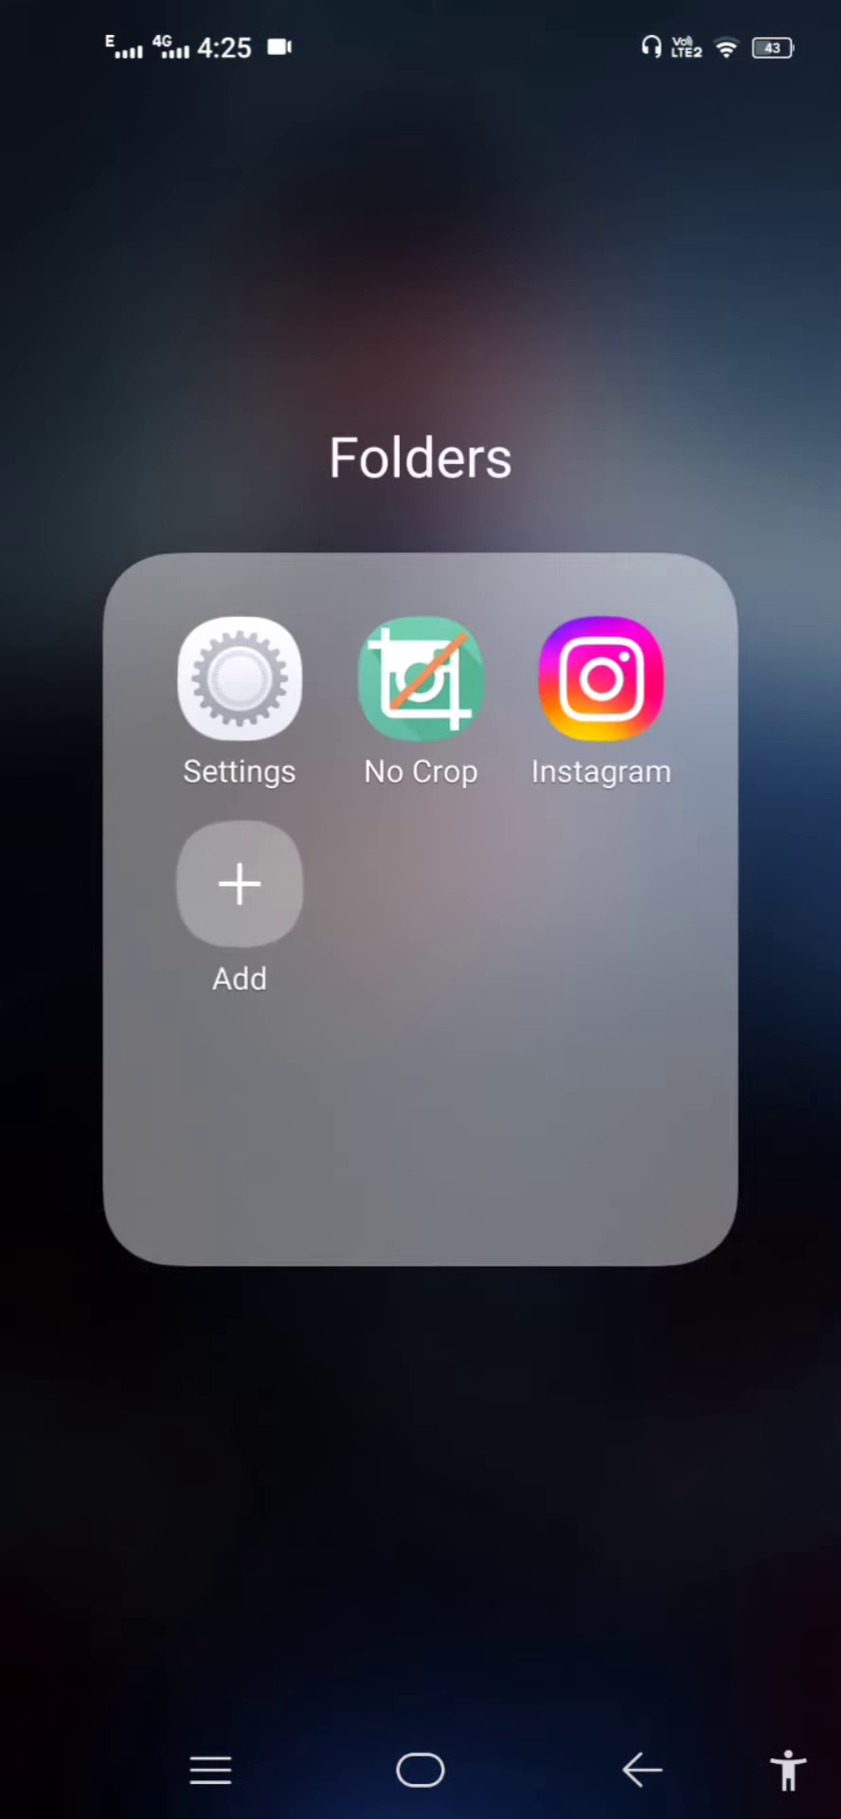
pyautogui.click(418, 681)
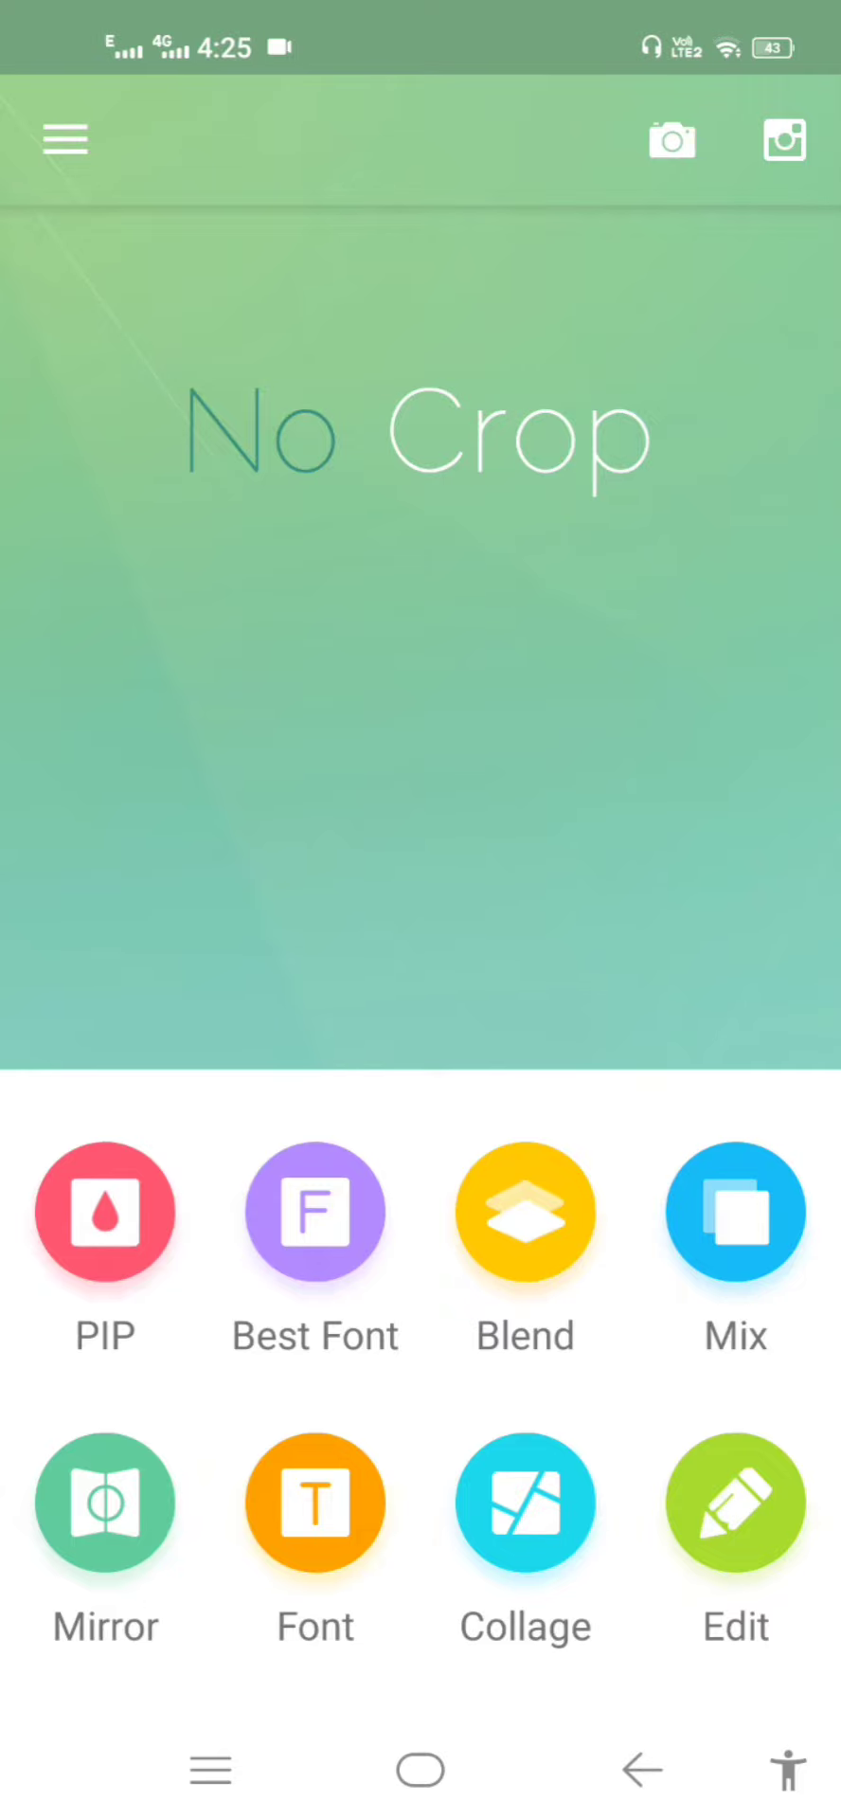
pyautogui.click(783, 140)
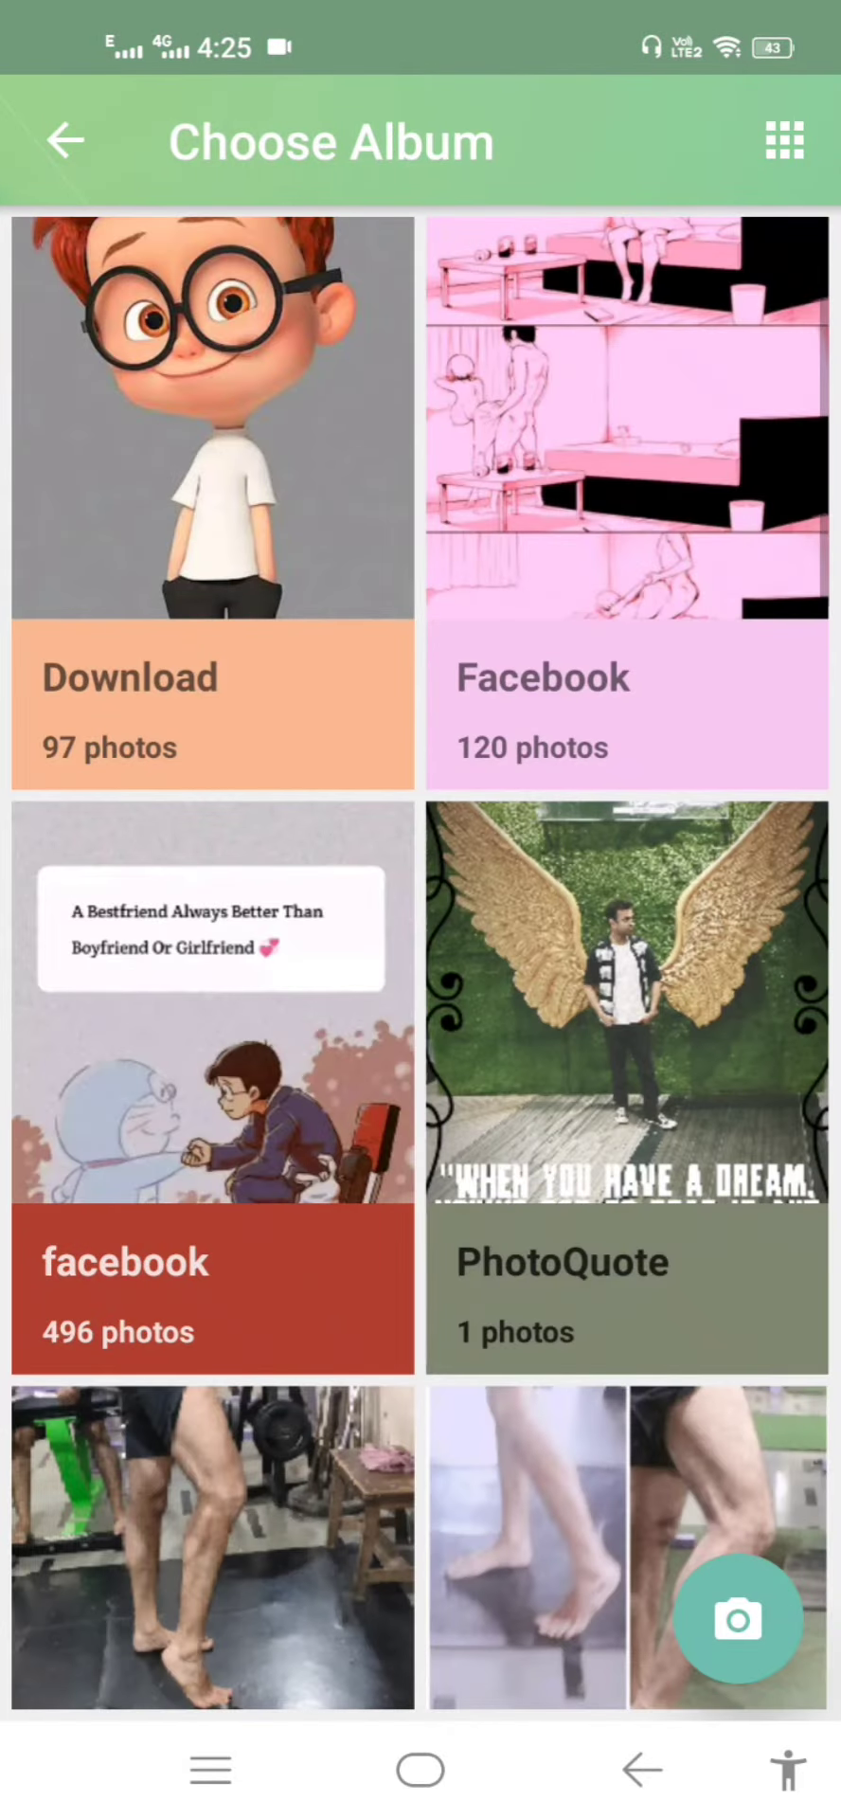
pyautogui.click(212, 499)
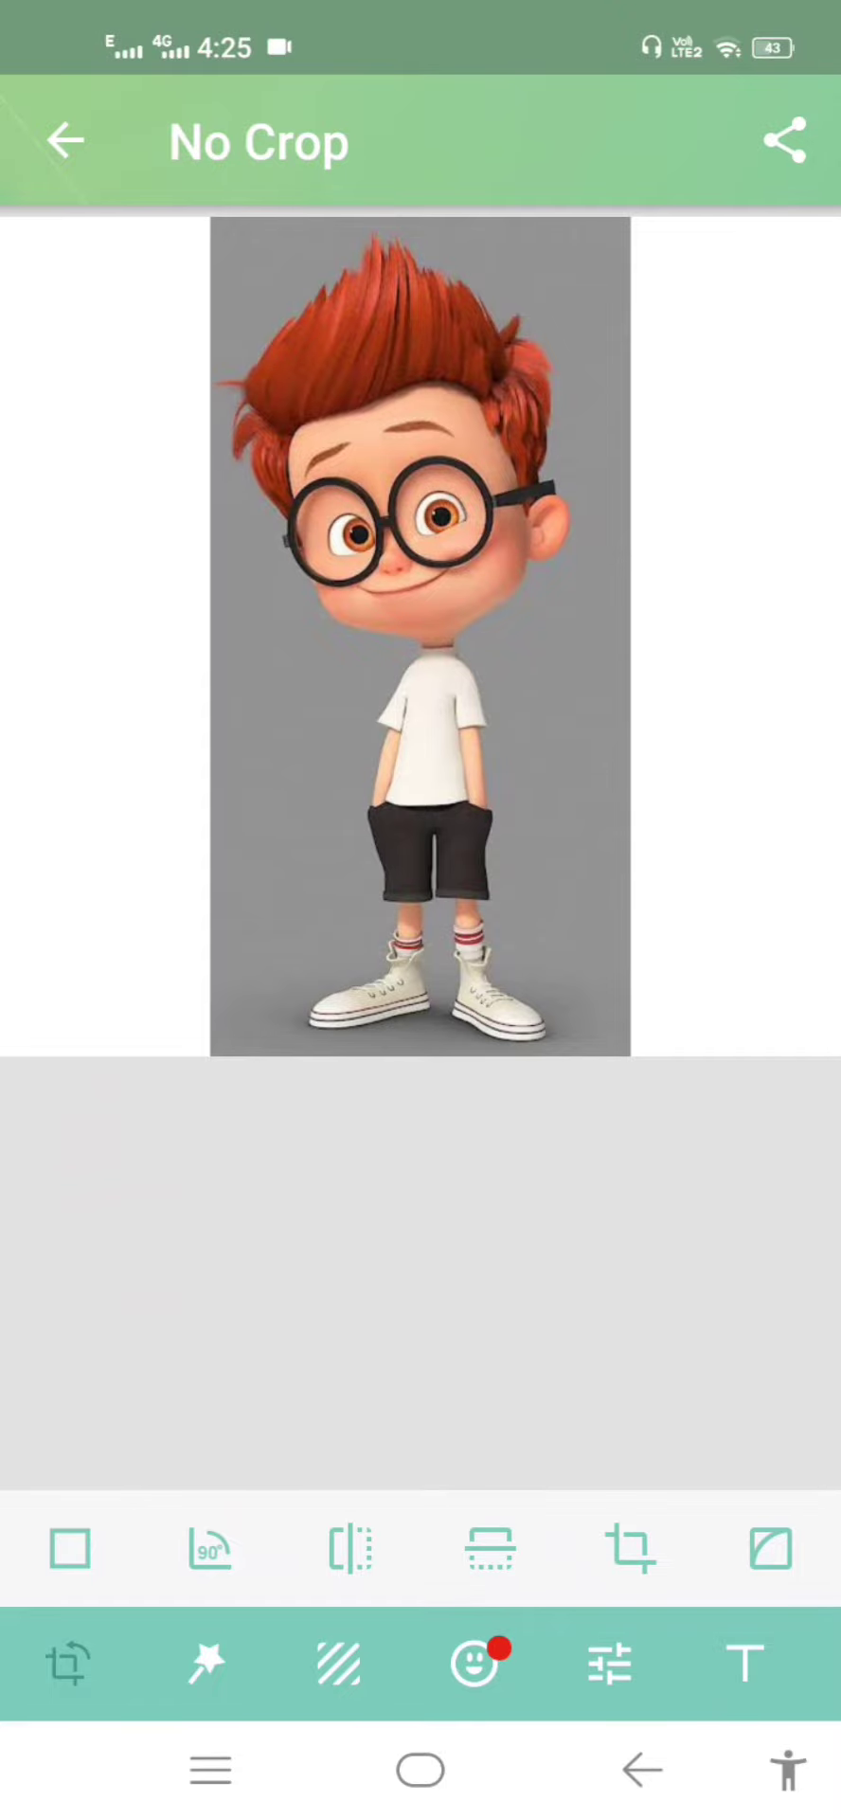
# - Fill the cartoon picture's empty sides with a Blur background and save it
pyautogui.click(336, 1663)
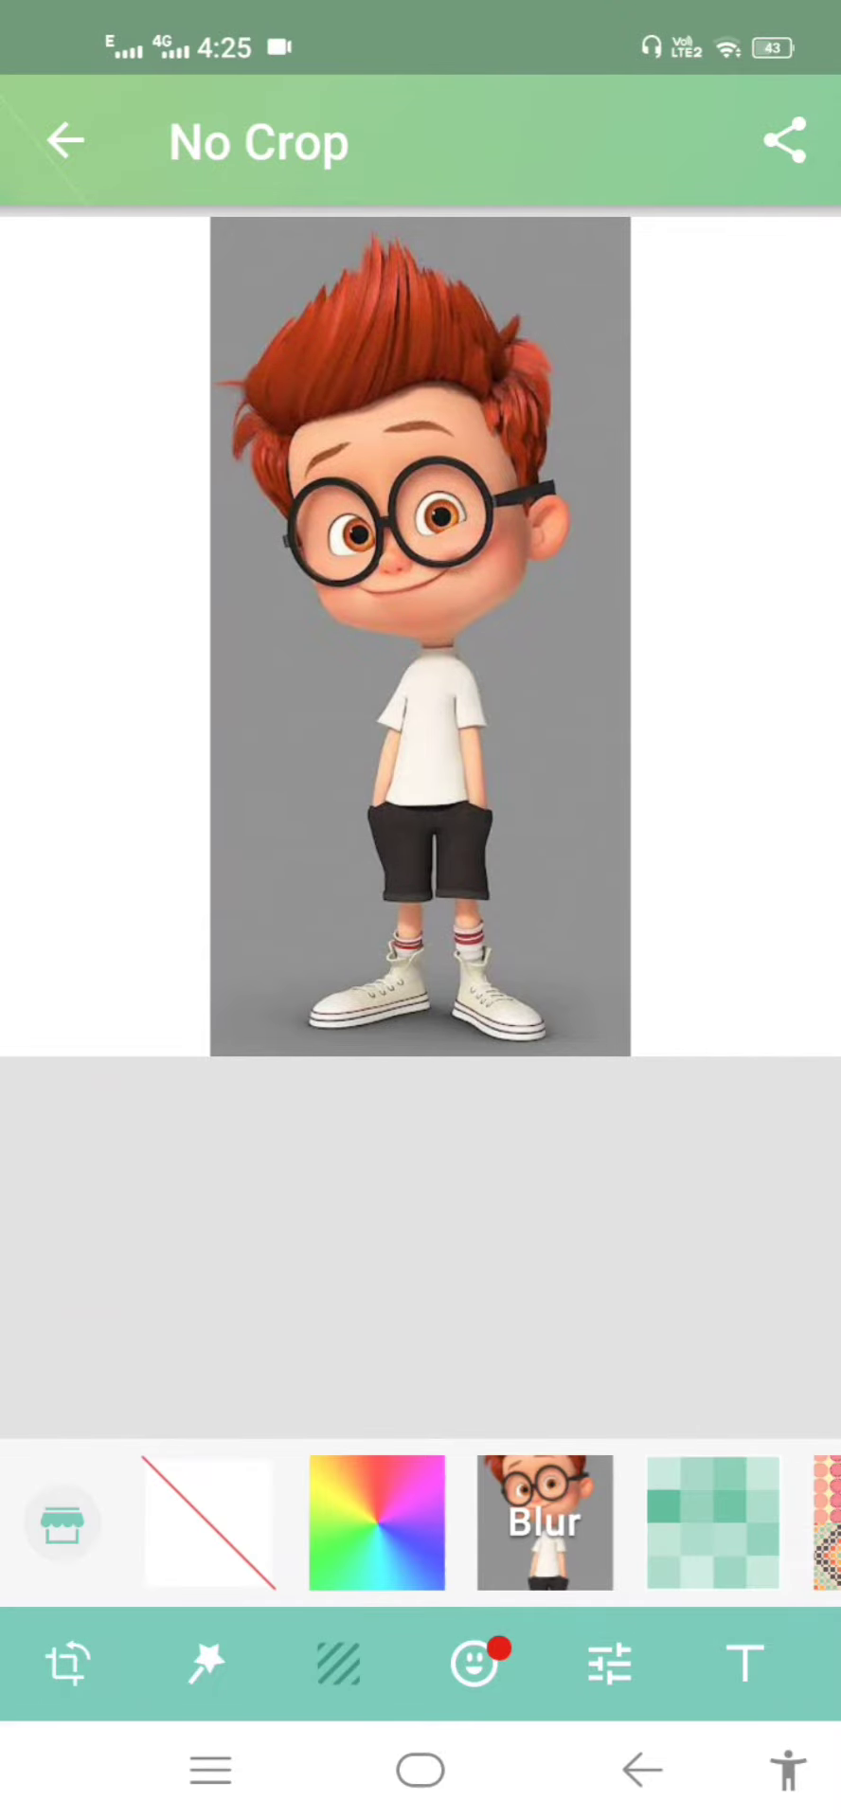
pyautogui.click(543, 1523)
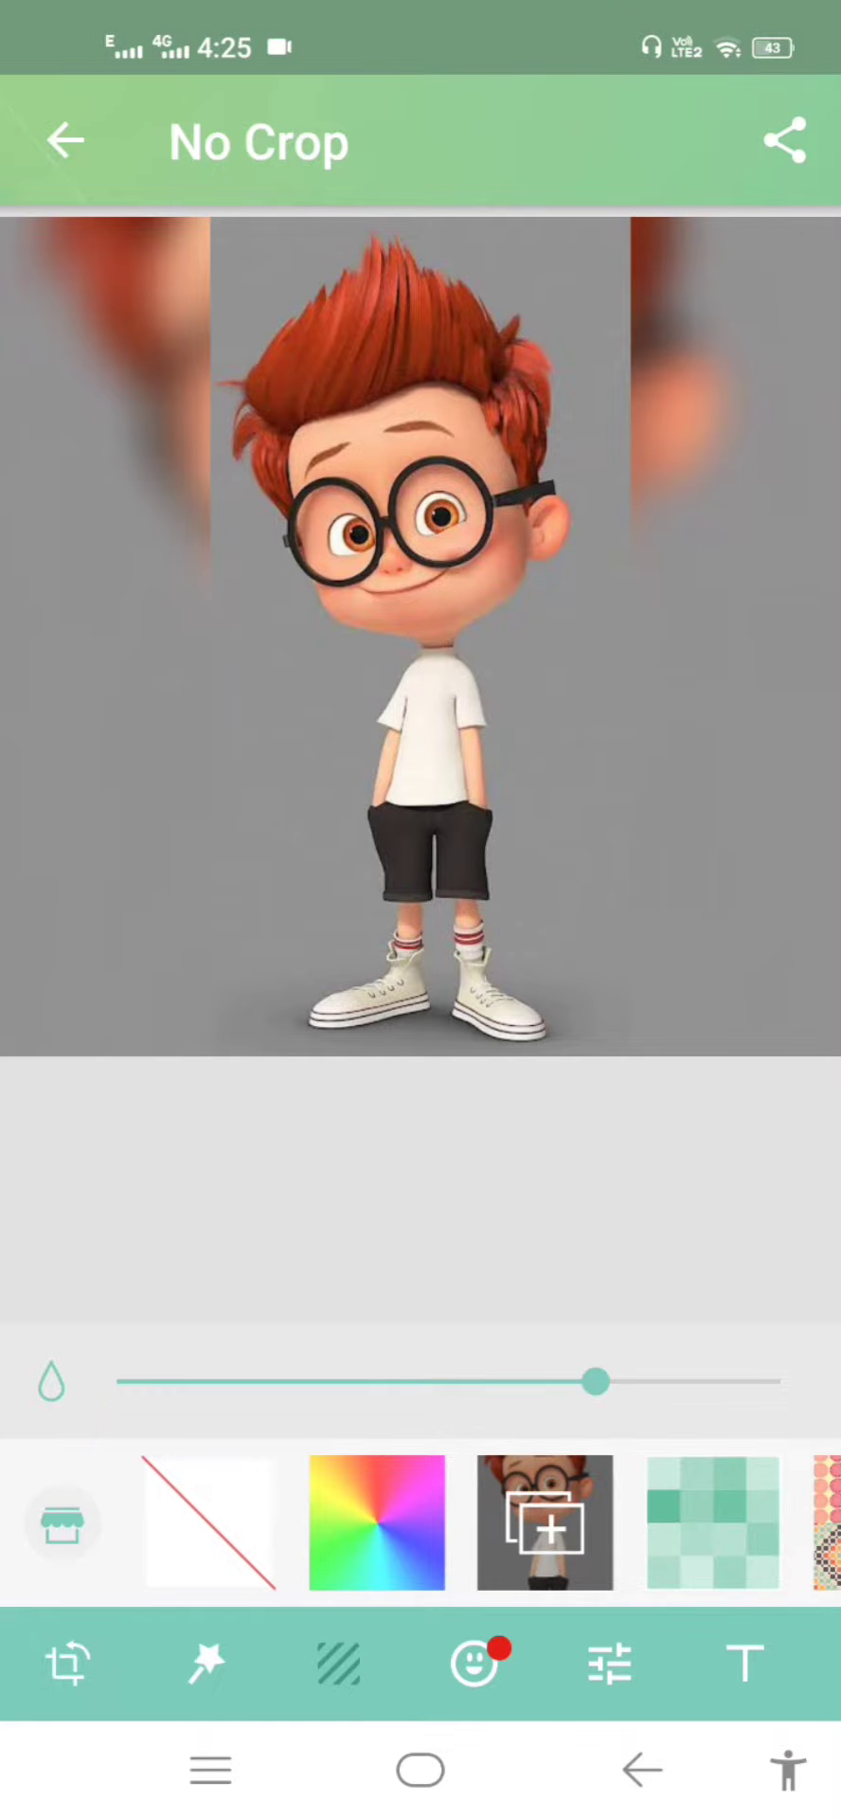
pyautogui.click(784, 140)
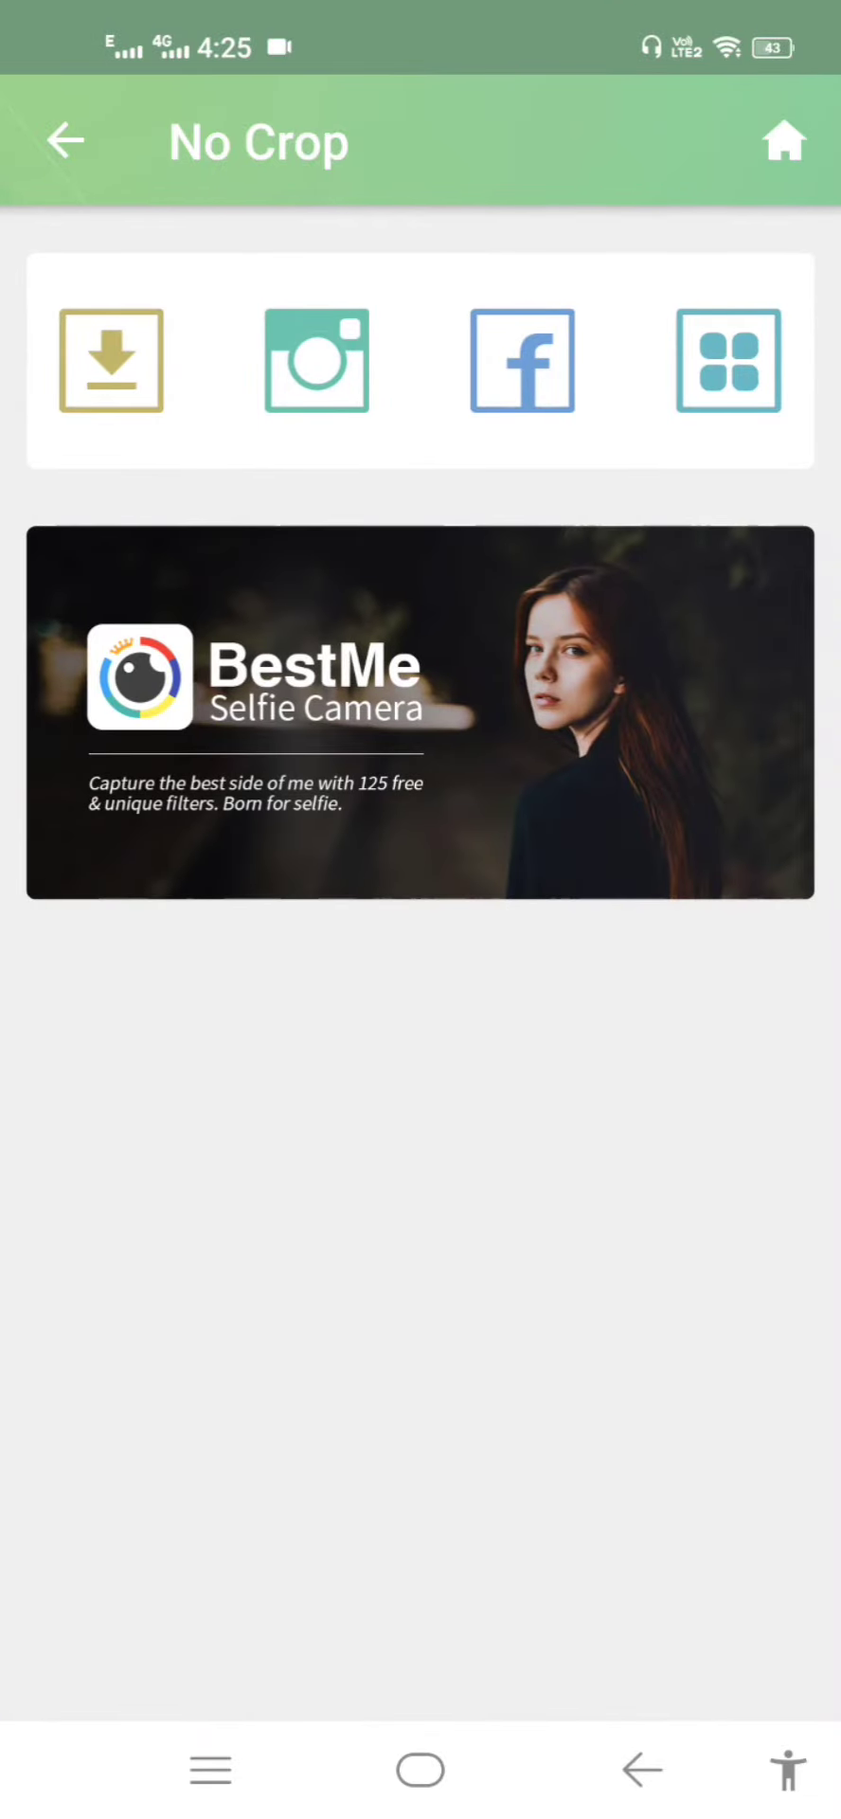
pyautogui.click(110, 360)
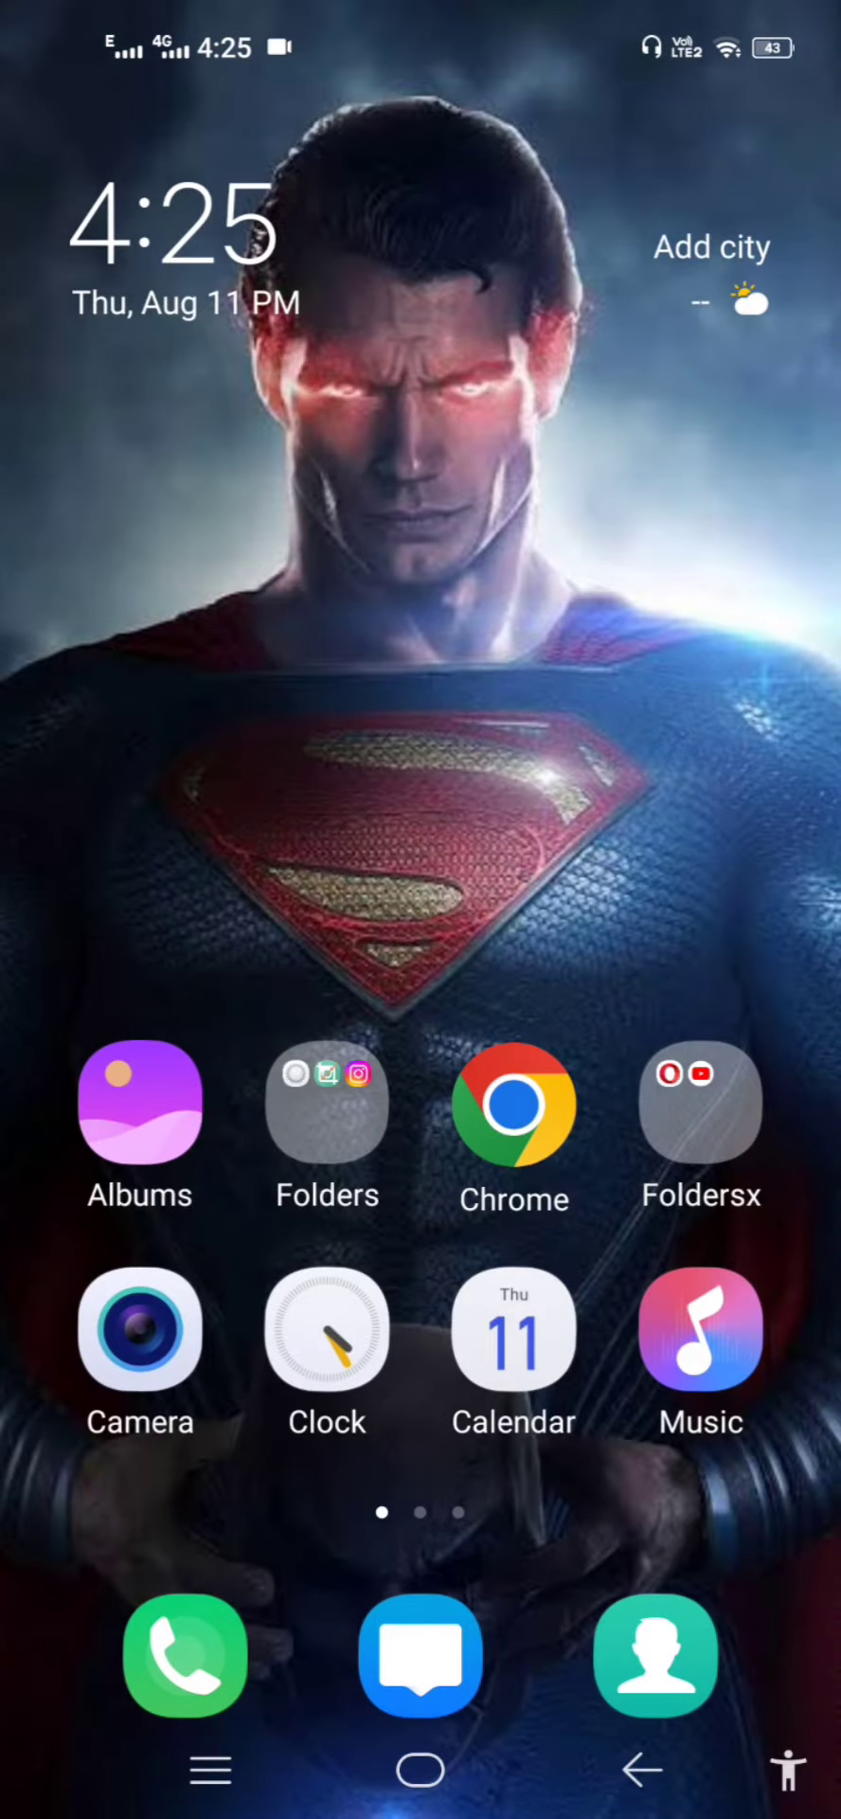
# - In Instagram's Edit profile, choose the blurred cartoon boy image as the new profile photo
pyautogui.click(327, 1102)
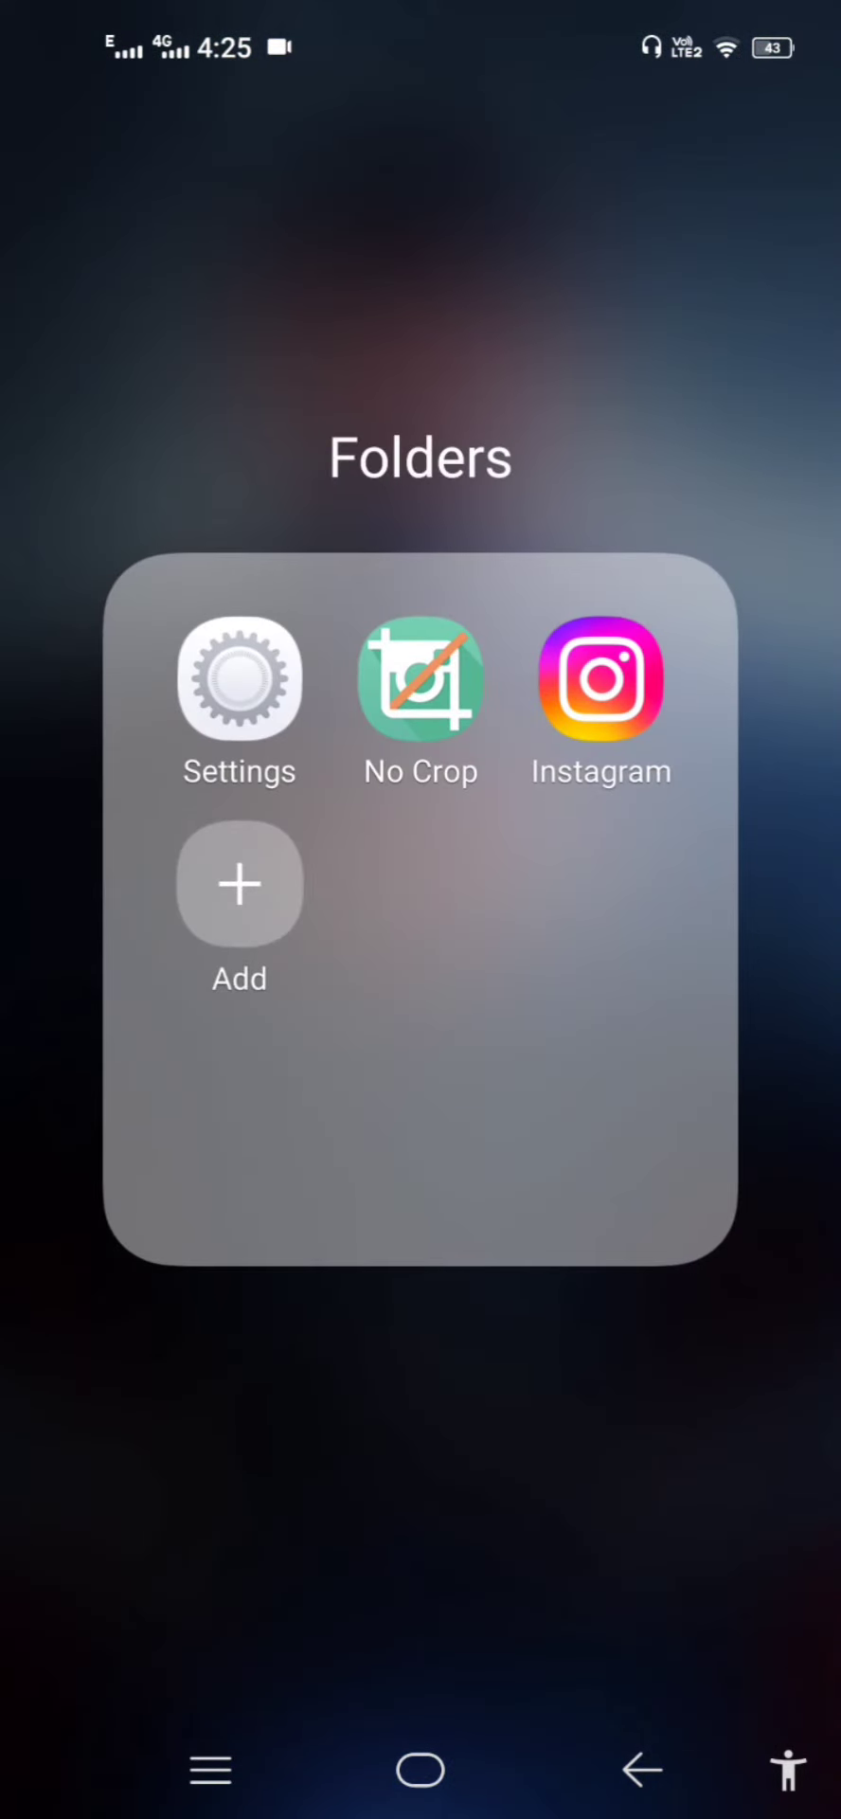
pyautogui.click(600, 679)
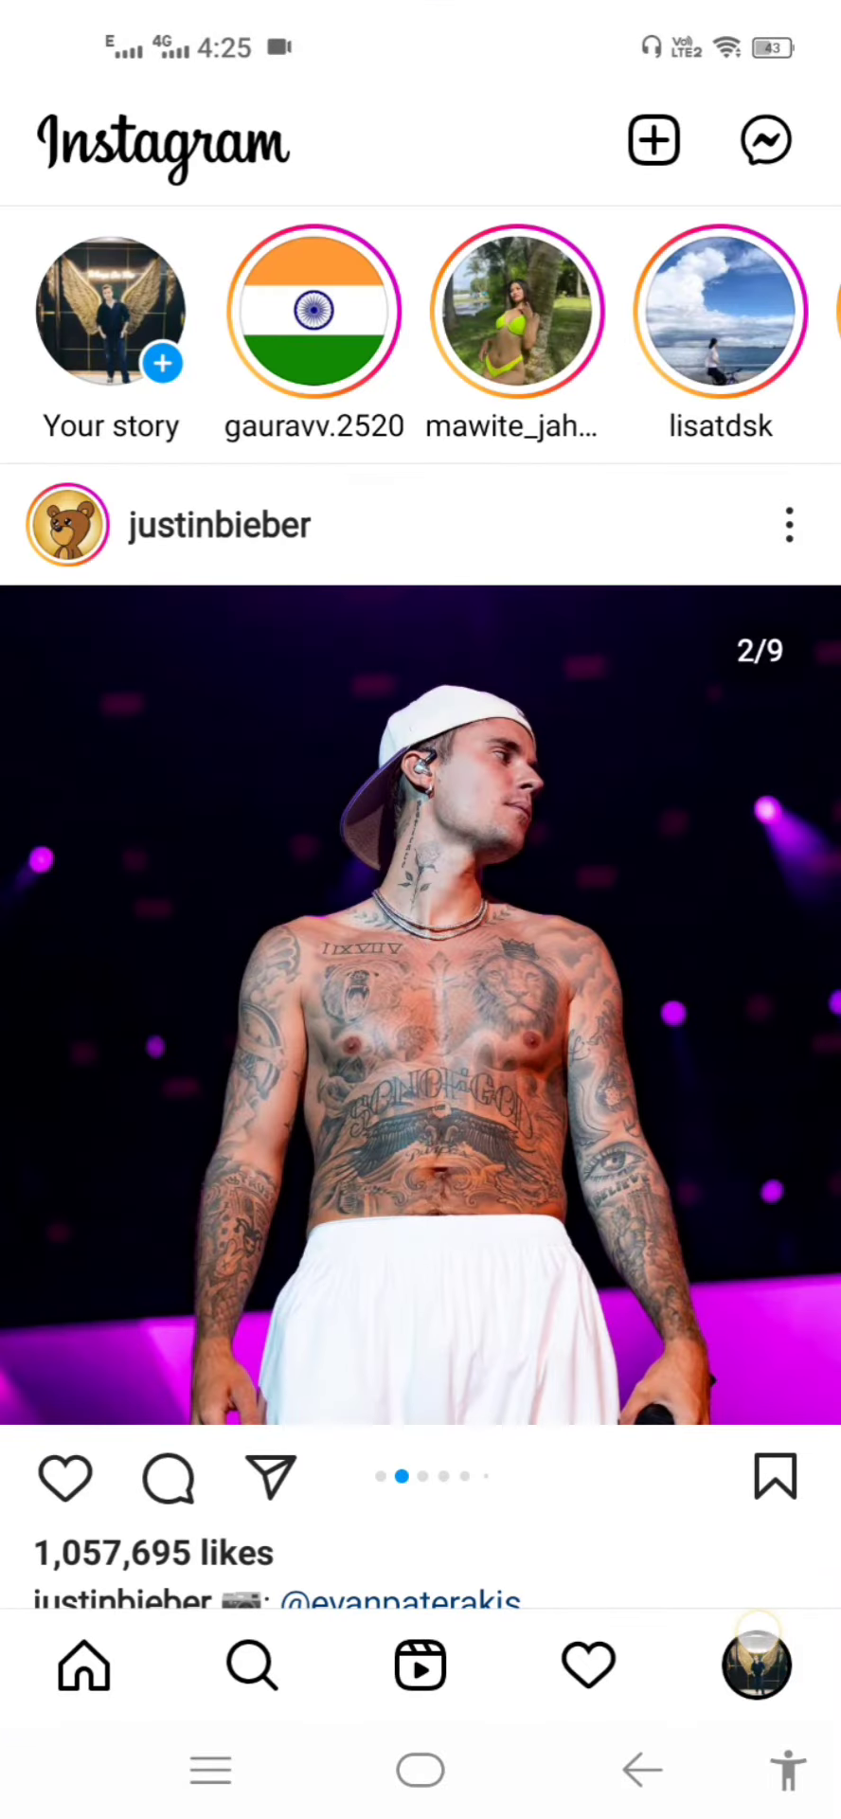
pyautogui.click(757, 1665)
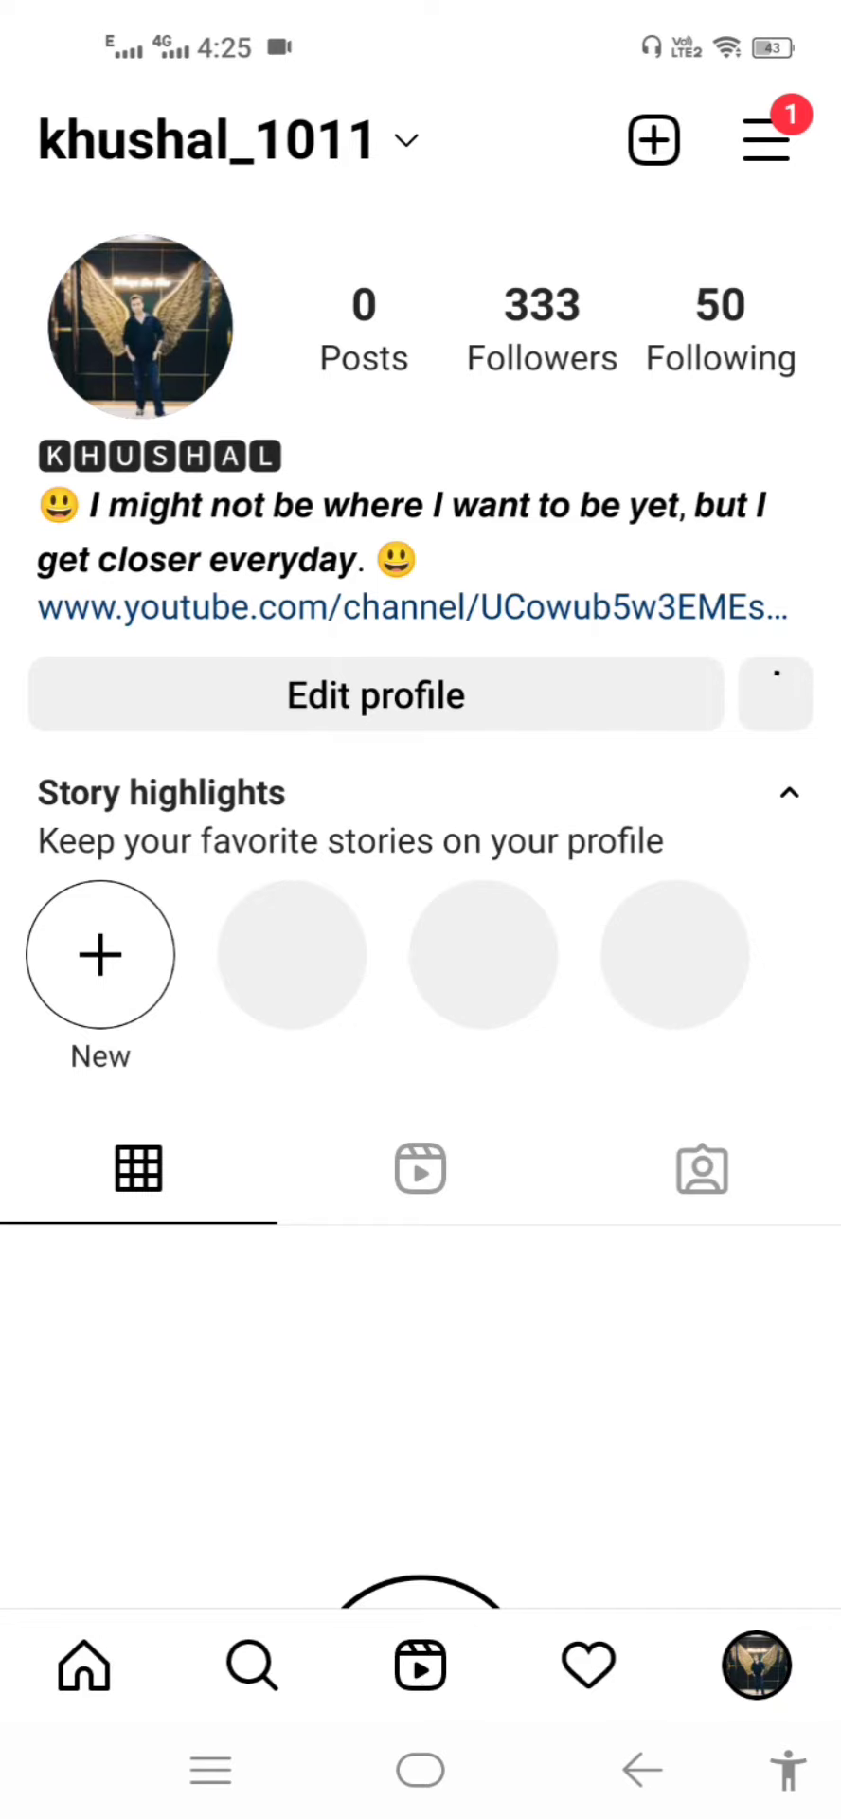
pyautogui.click(775, 693)
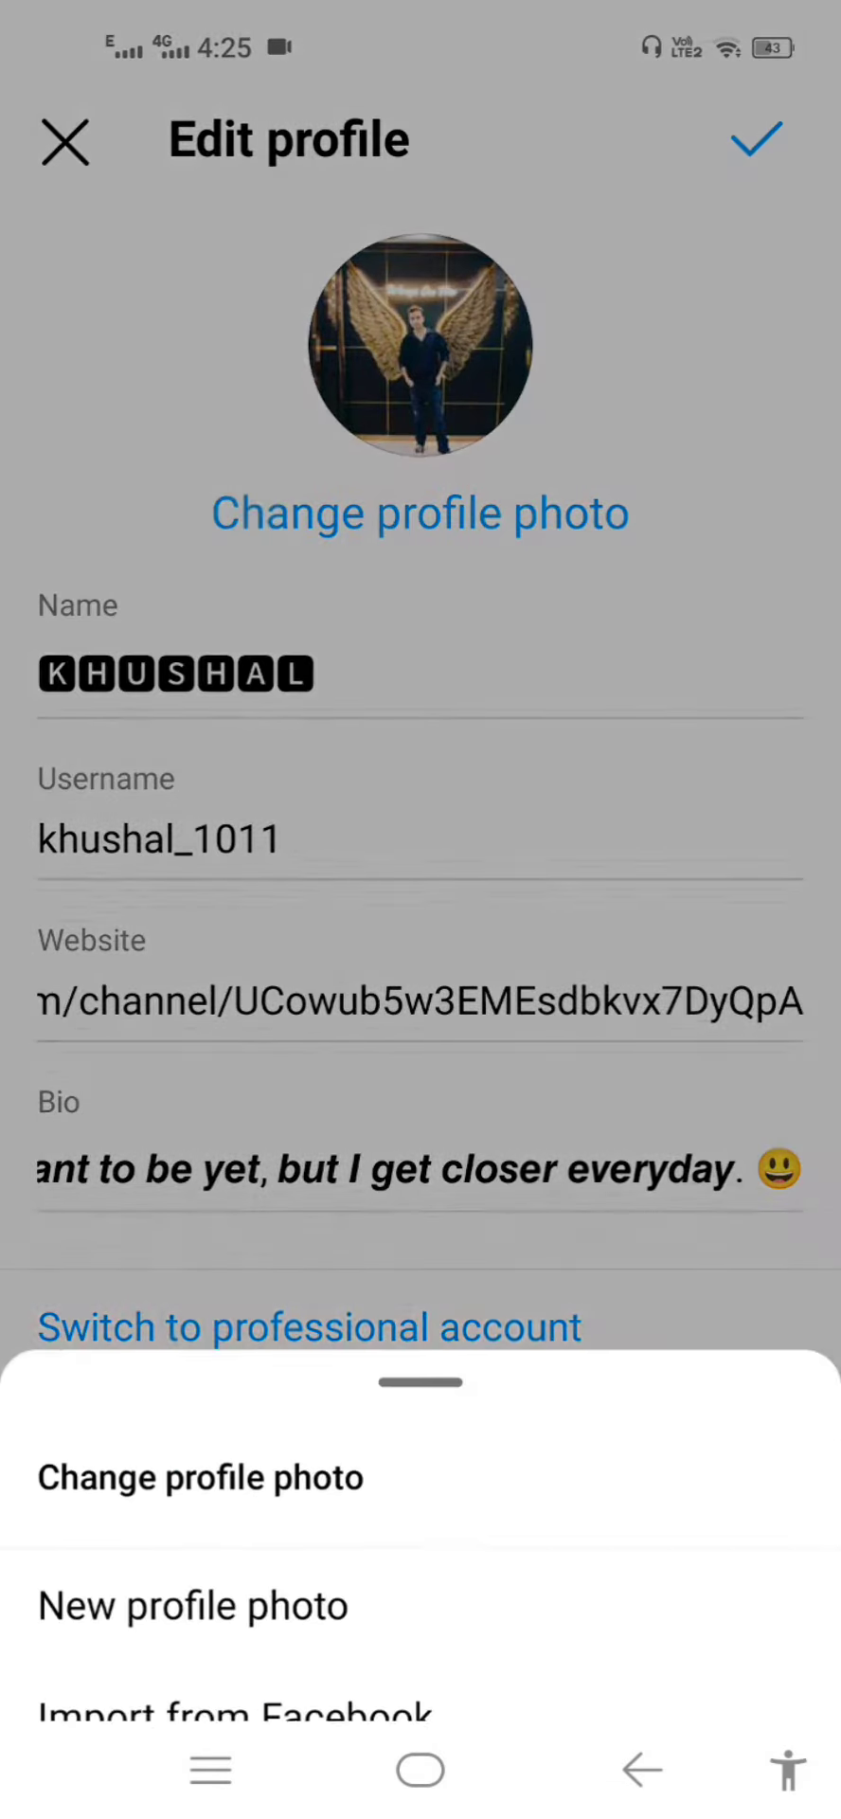
pyautogui.click(194, 1604)
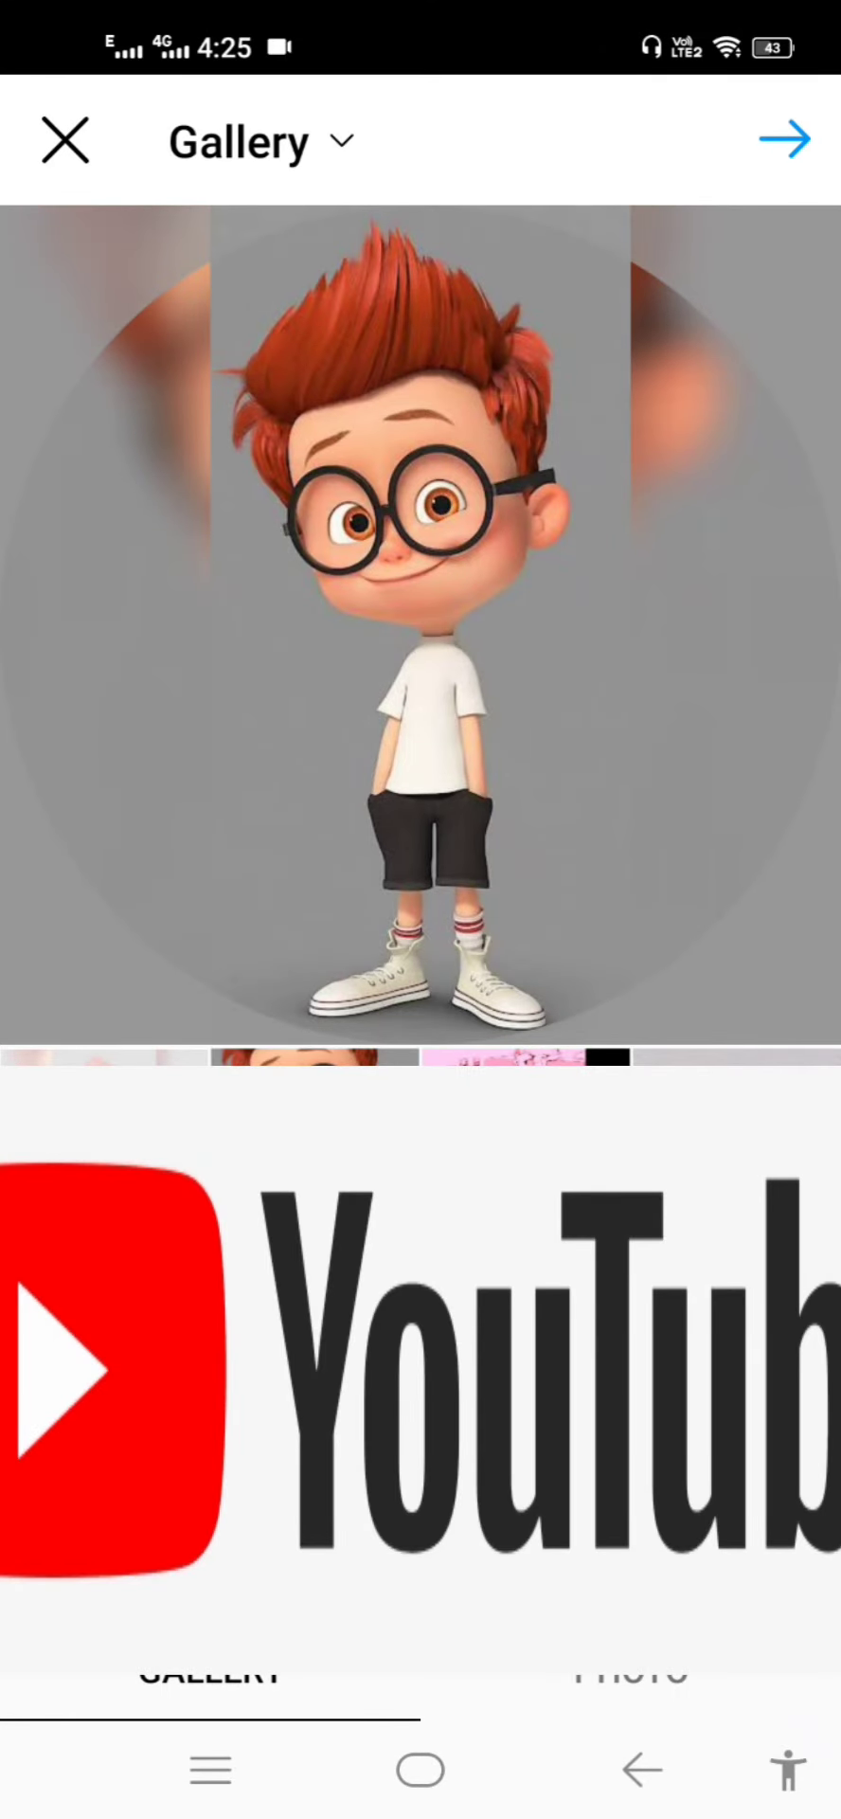